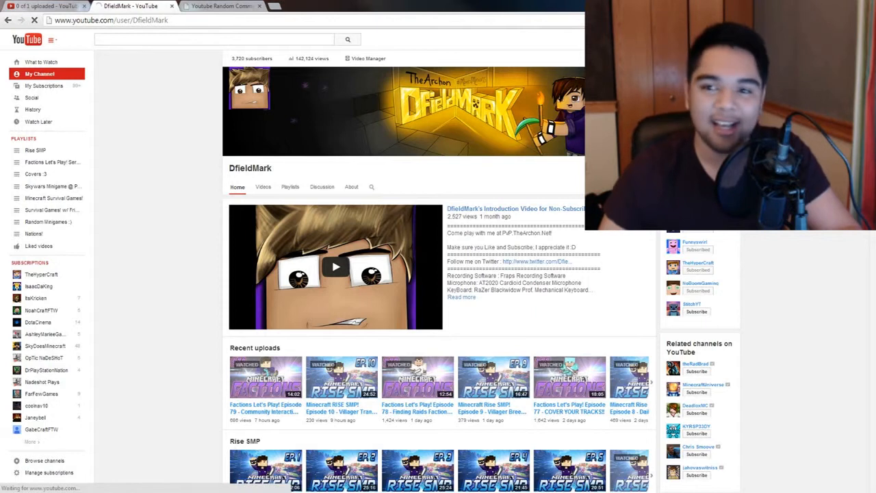
Step: Go to the channel's uploads and scroll toward the V-Log #3 giveaway video
left_click(373, 58)
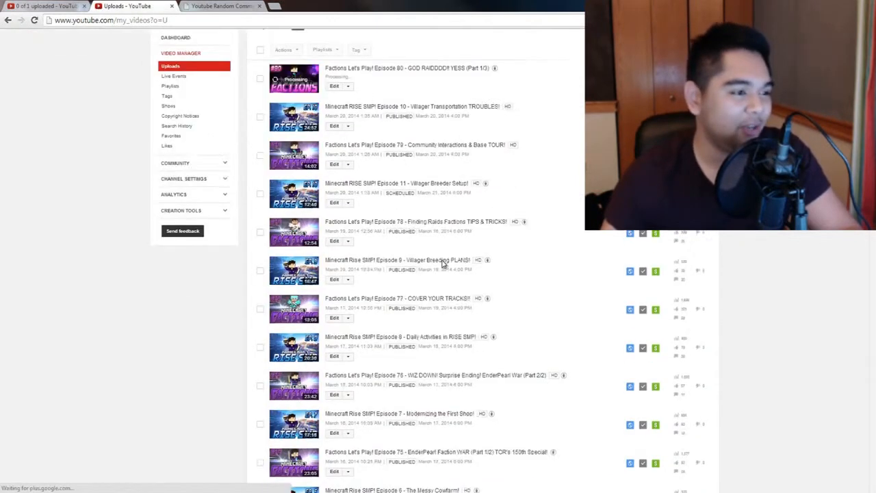
scroll("down", 3)
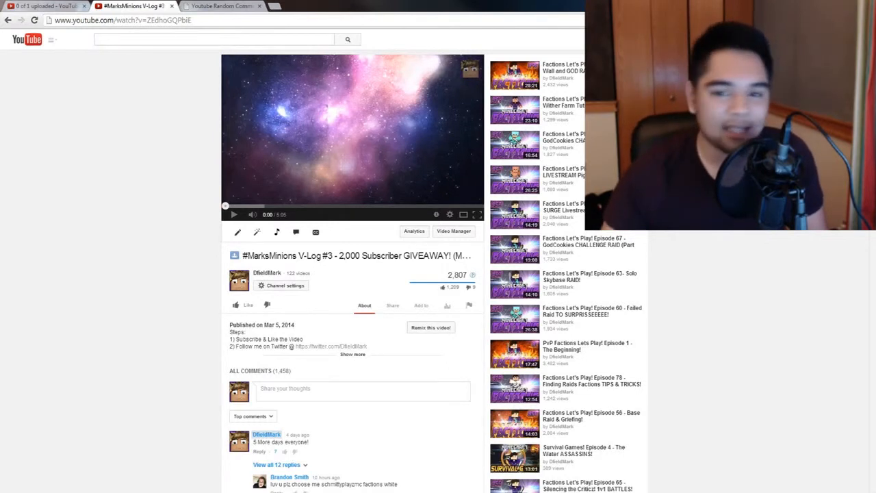
mouse_move(362, 340)
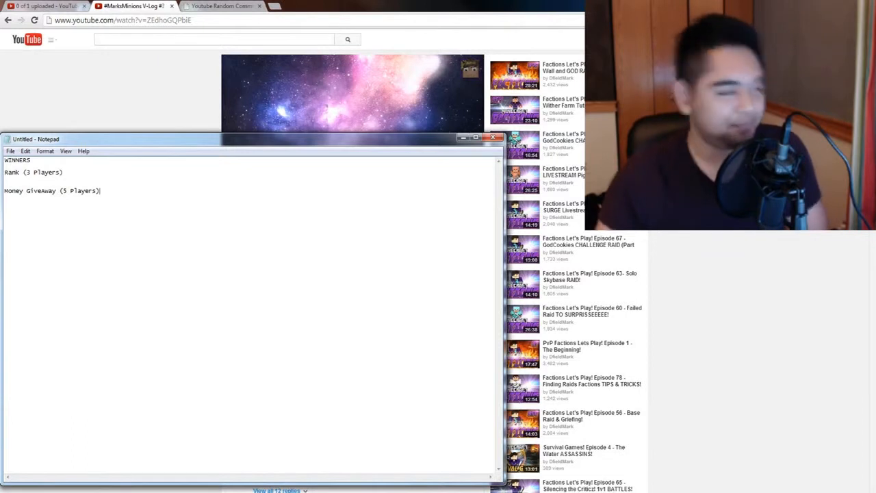
Step: Minimize the Notepad winners list so the giveaway video shows again
left_click(492, 137)
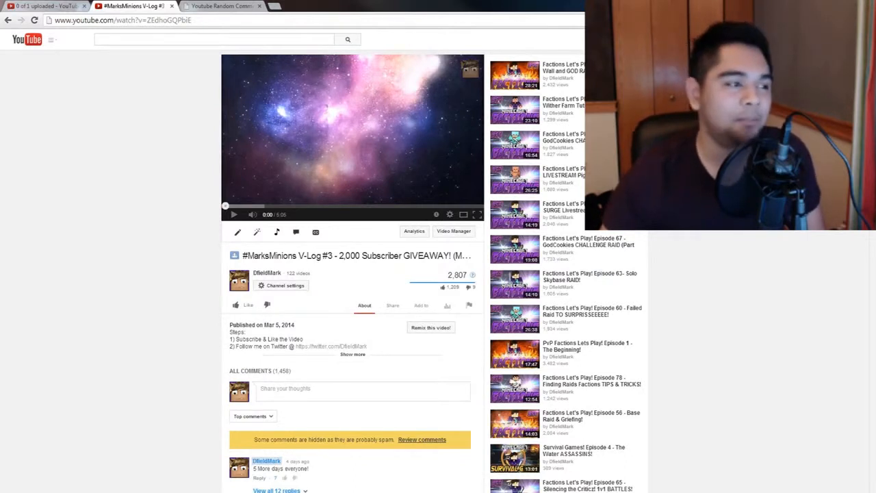
left_click(226, 5)
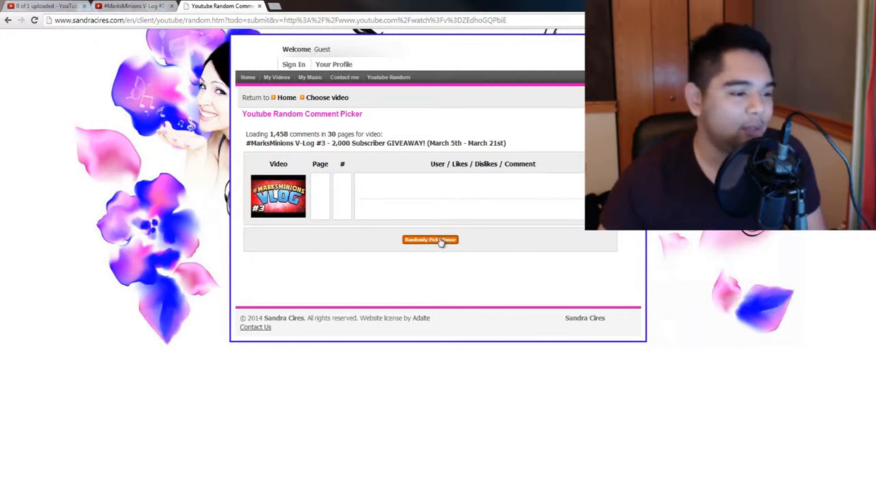
left_click(430, 240)
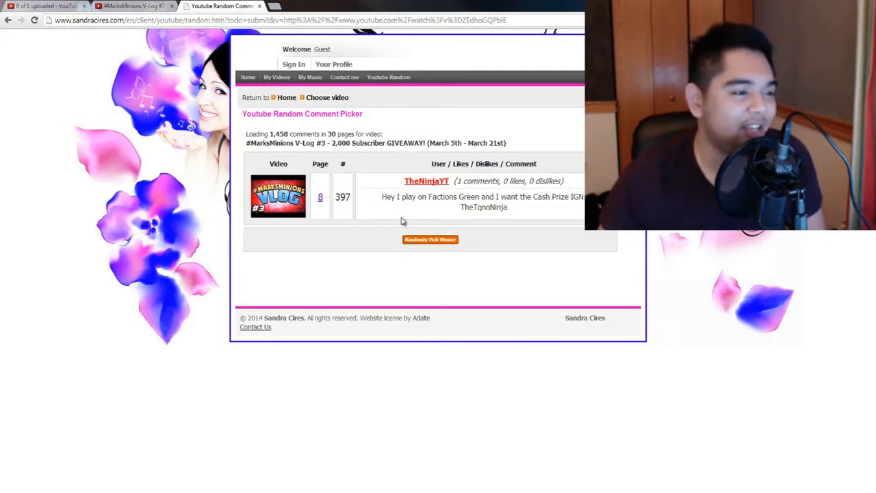
mouse_move(530, 219)
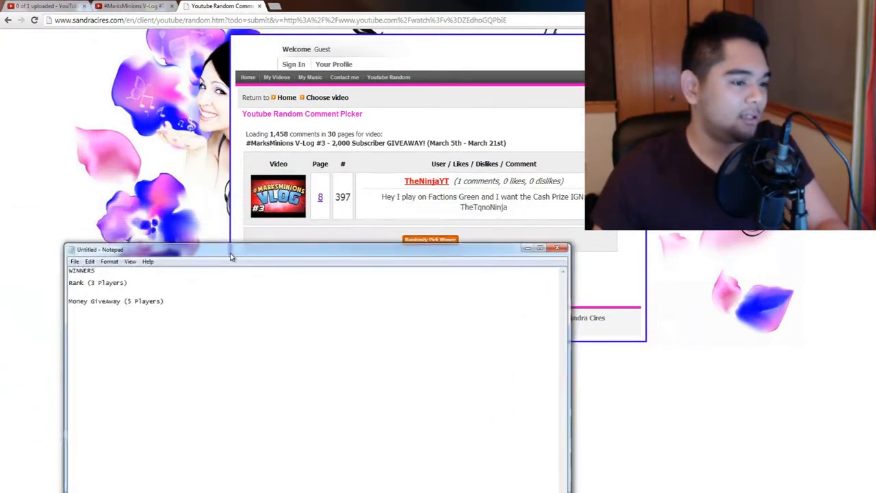
type("TheN")
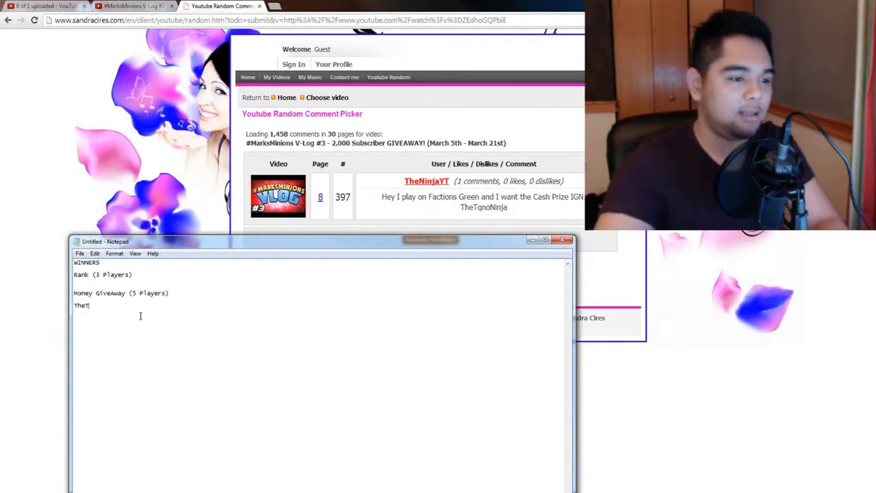
type("qnoNinja")
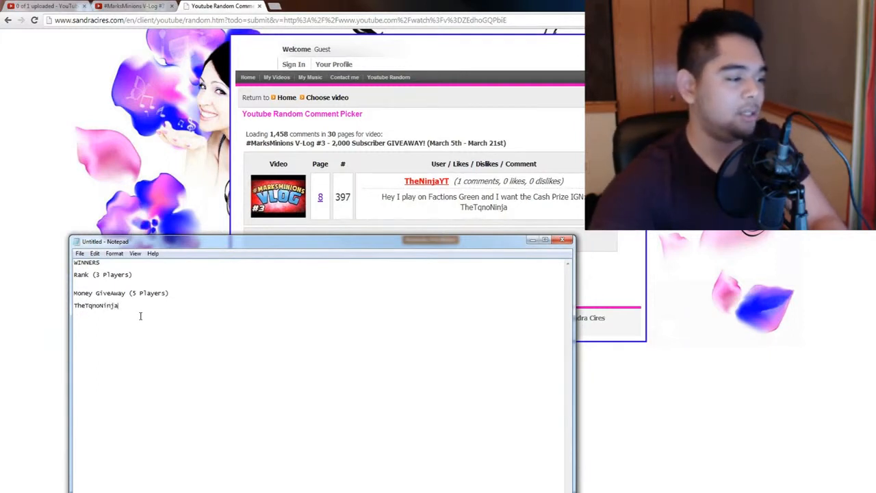
type("(5 Mill Fa")
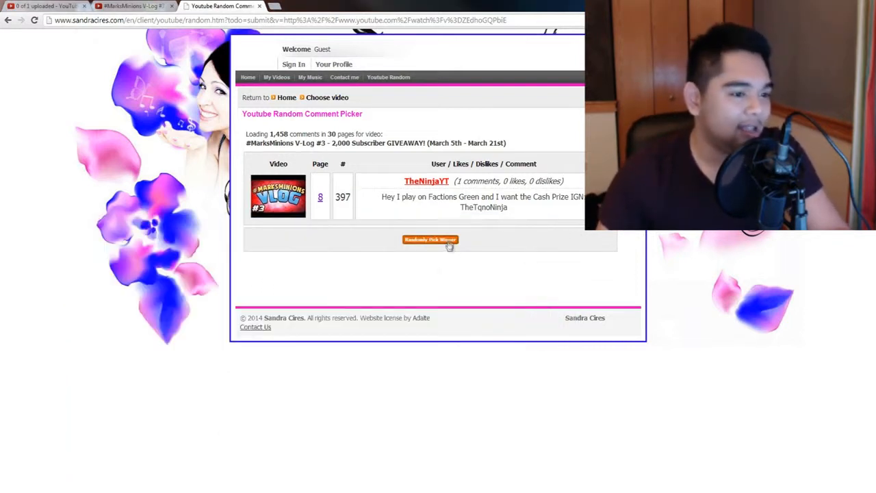
left_click(430, 239)
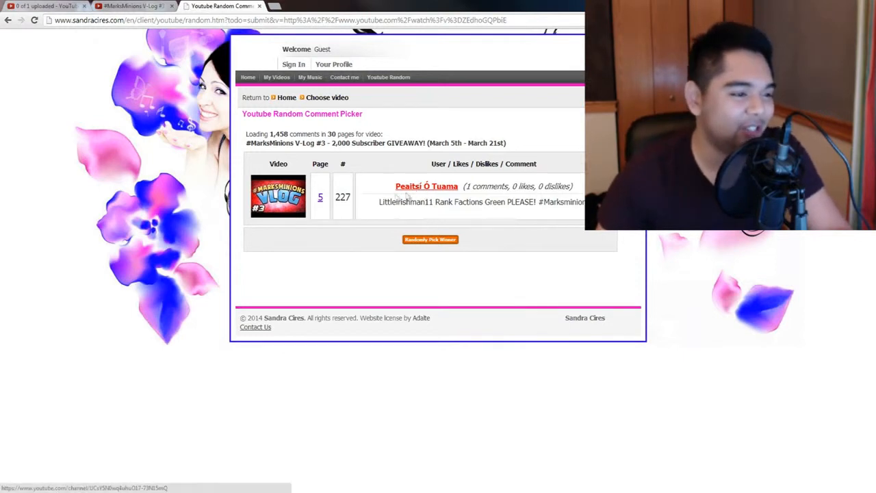
mouse_move(130, 482)
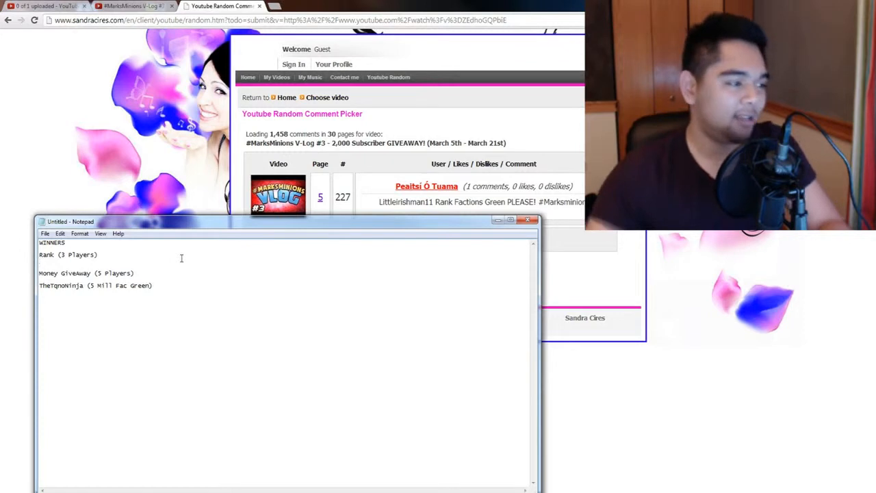
type("LittleIrishMan11")
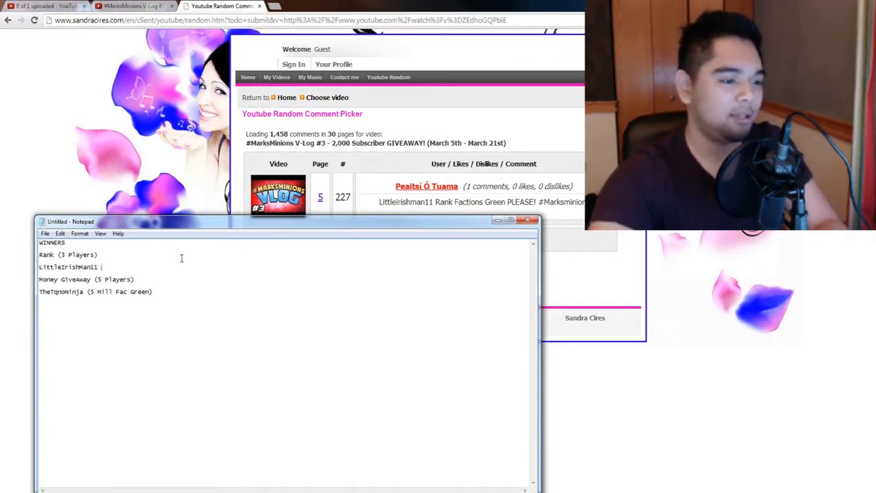
type("Fac Green")
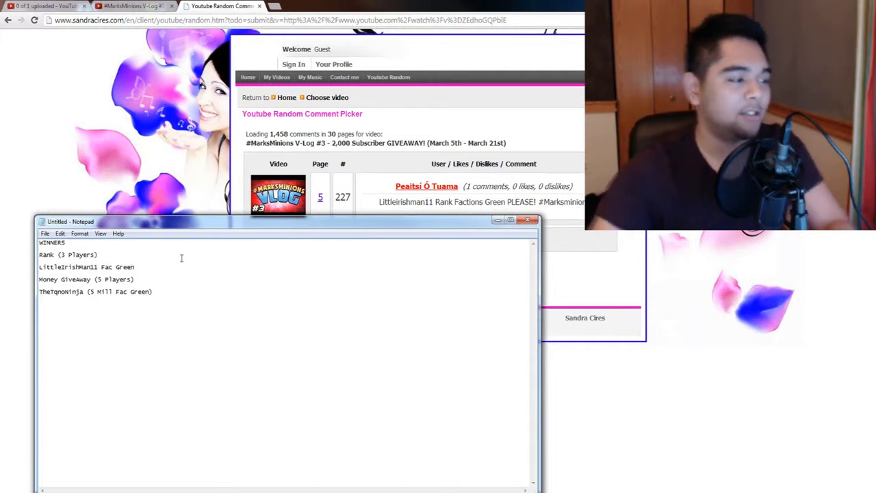
left_click(526, 219)
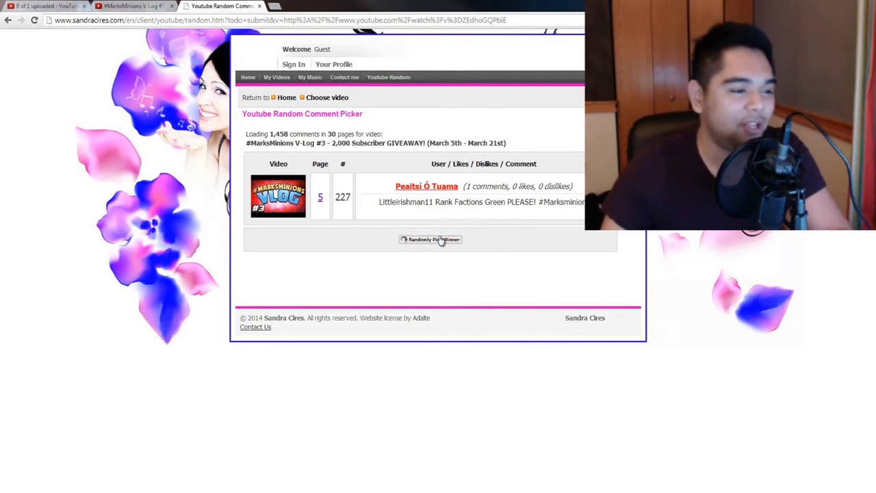
left_click(430, 239)
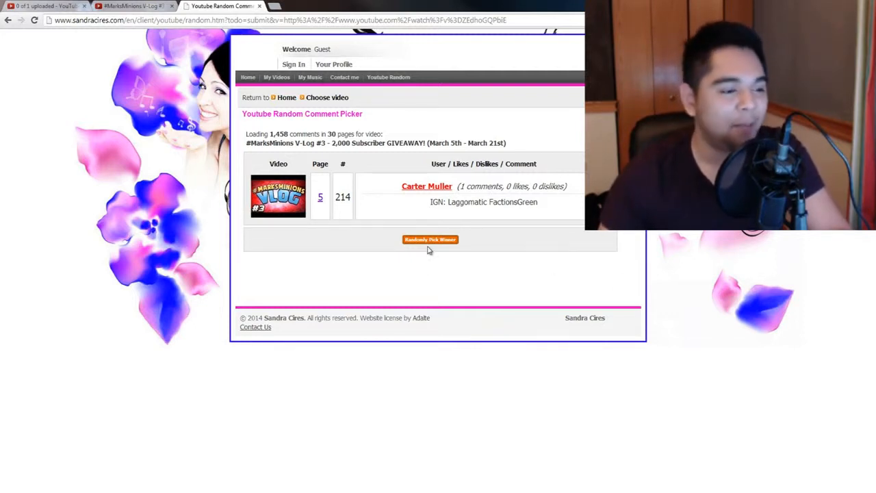
left_click(430, 238)
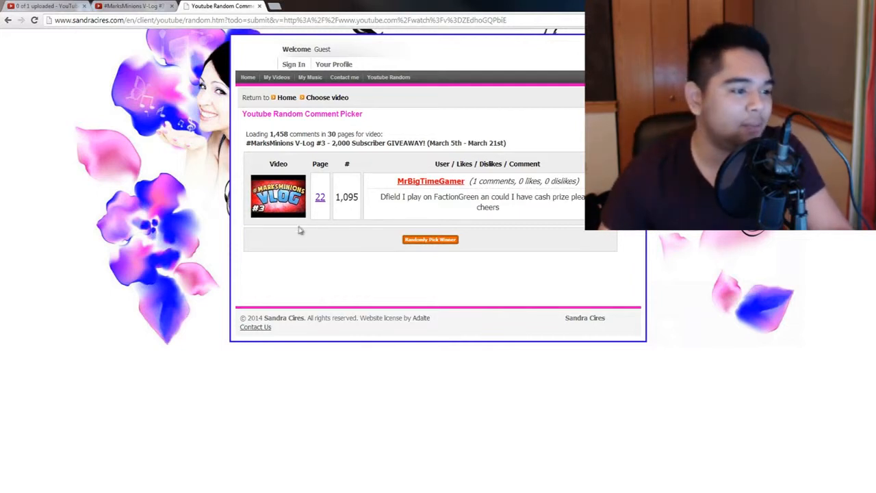
mouse_move(455, 219)
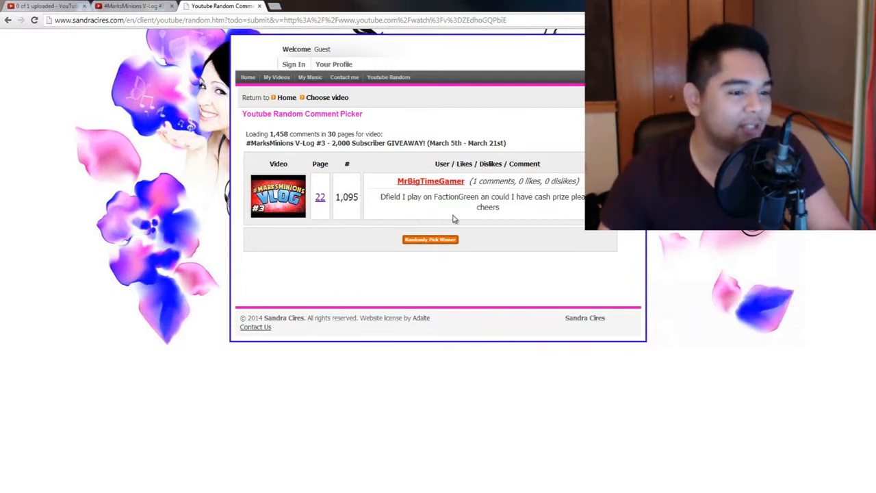
mouse_move(446, 210)
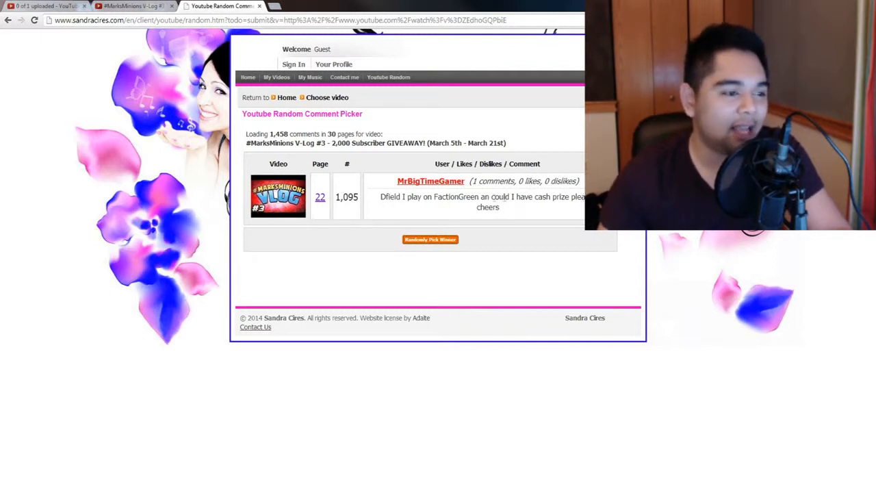
mouse_move(412, 184)
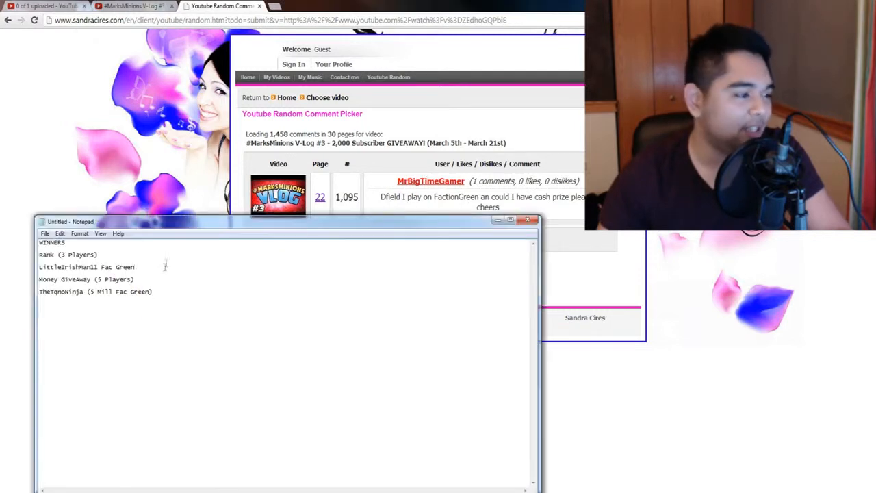
mouse_move(236, 297)
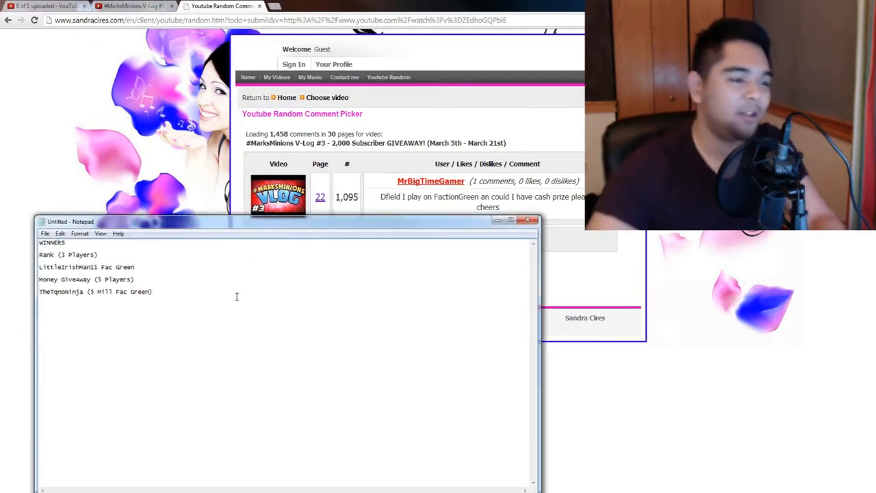
type("MrBigTimeGamer (5 Mill F")
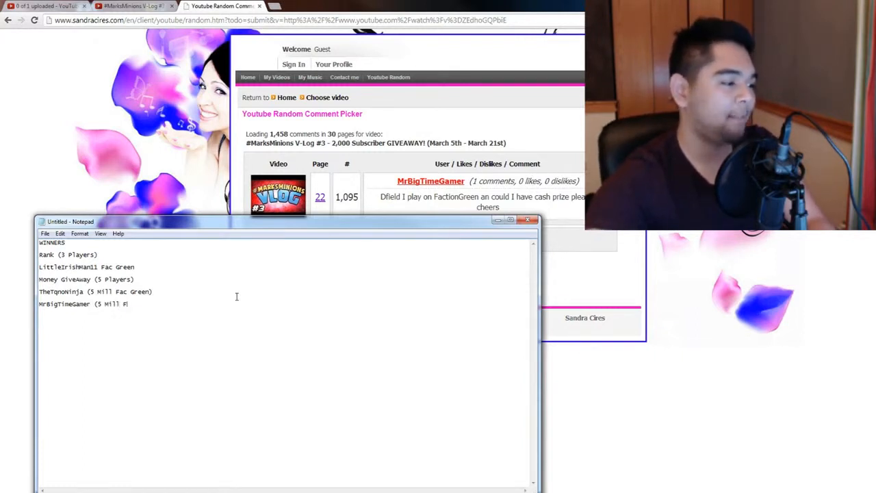
type("acGreen)")
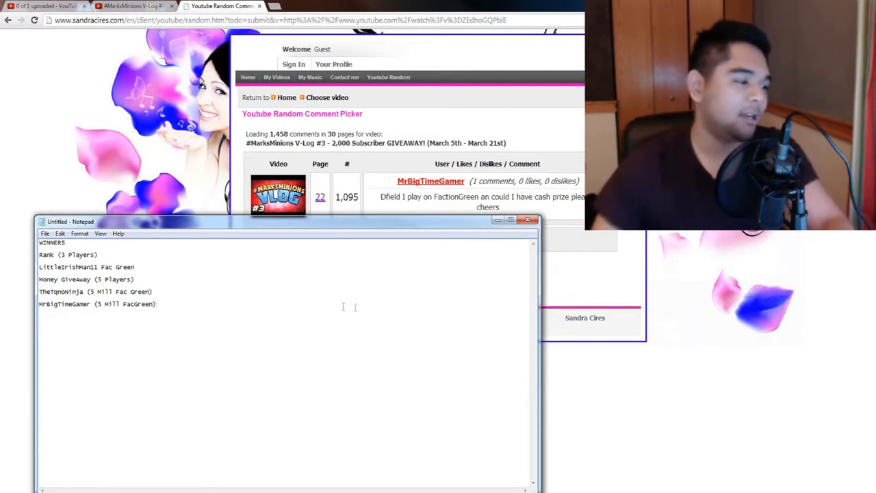
left_click(526, 221)
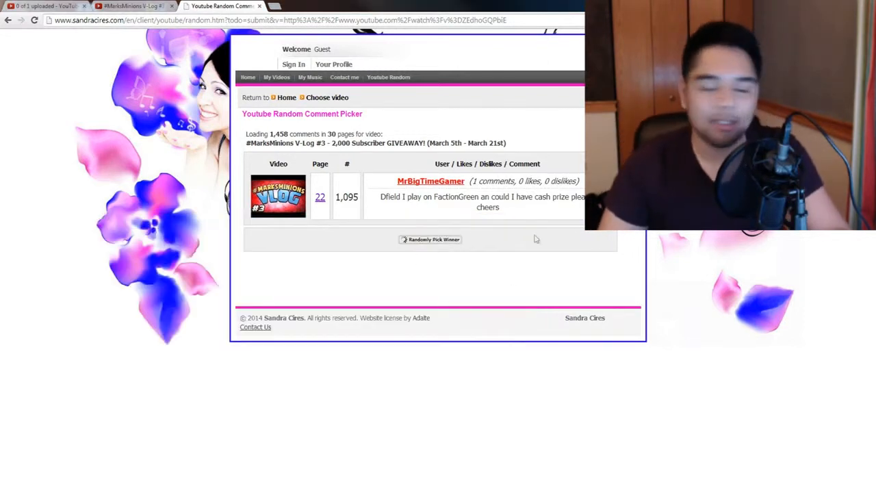
left_click(430, 238)
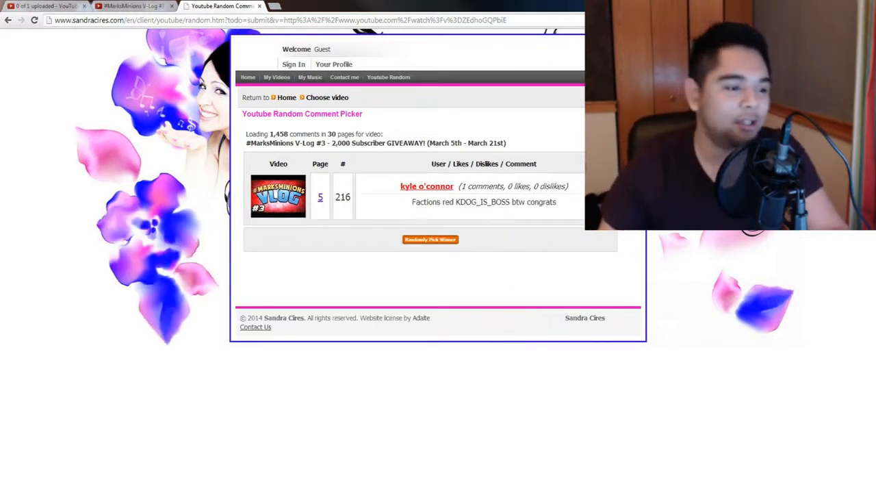
mouse_move(436, 228)
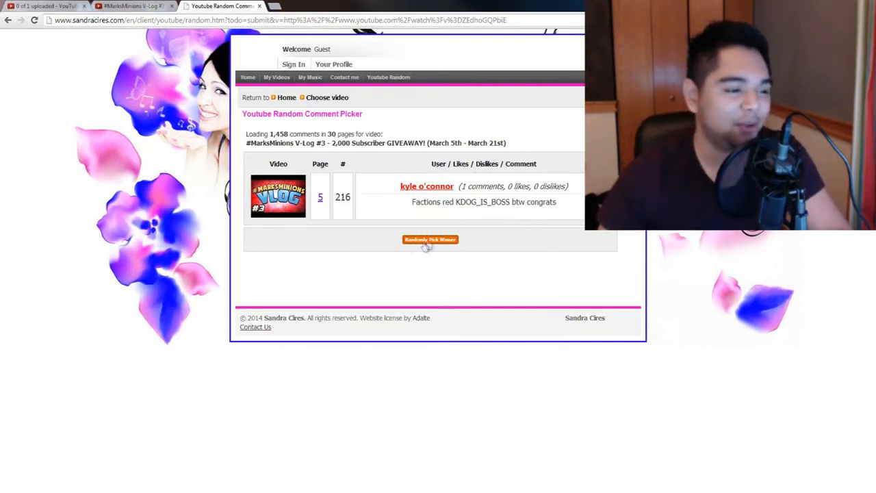
left_click(430, 239)
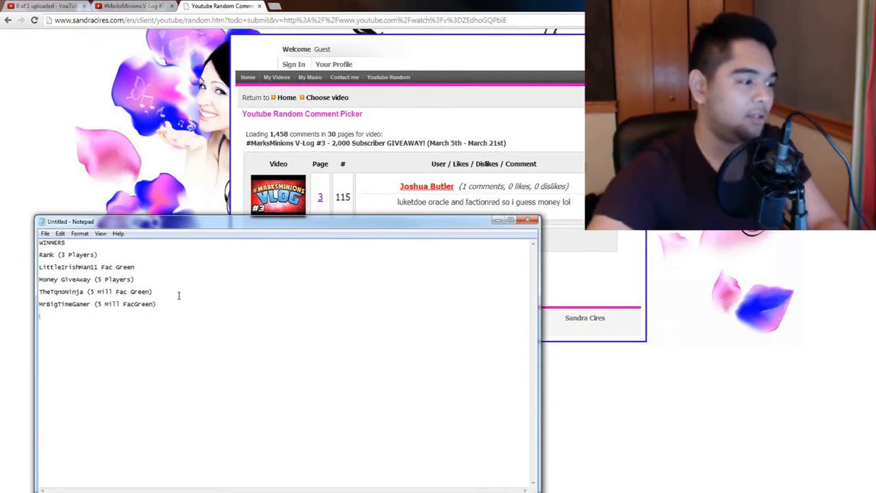
type("LuketDoe")
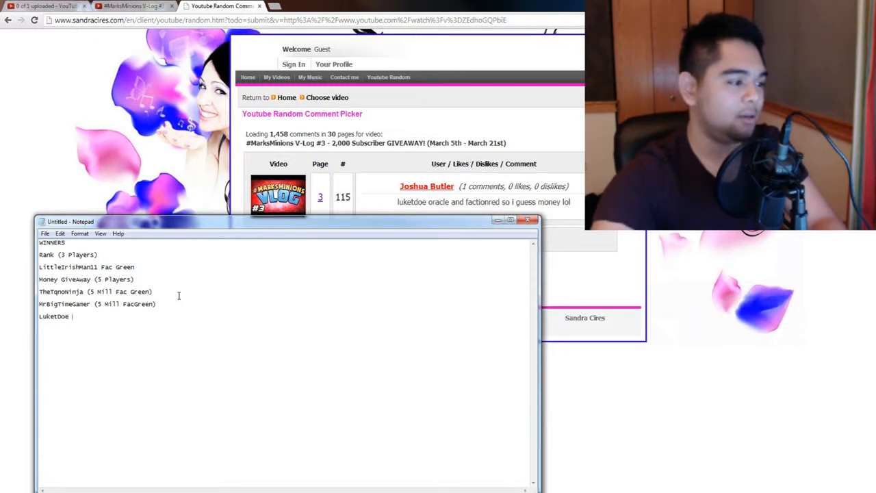
type("(1 Mill Fac Red")
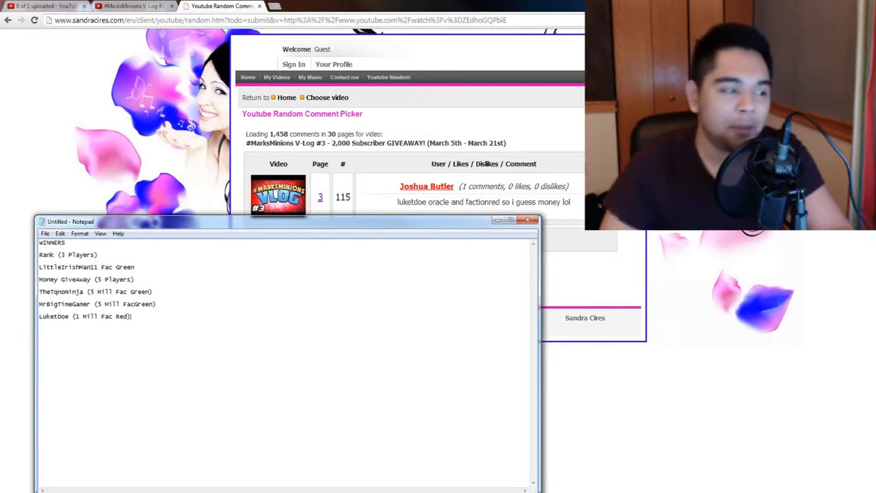
left_click(528, 220)
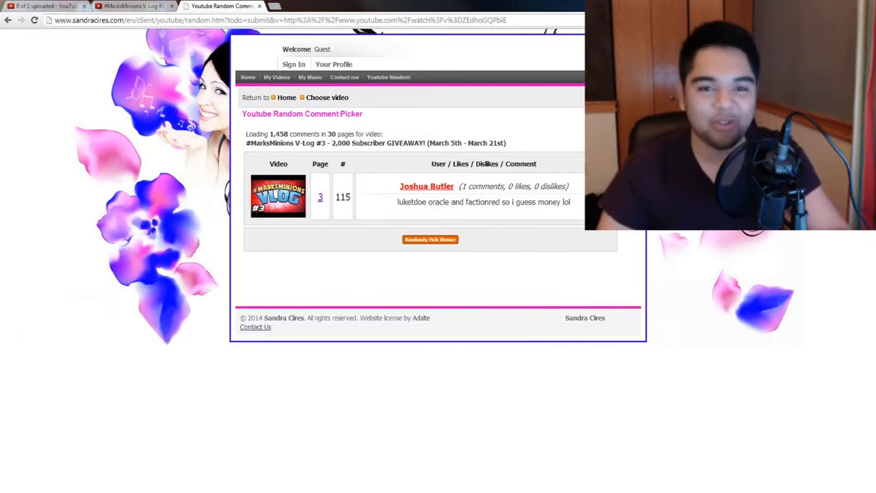
left_click(430, 240)
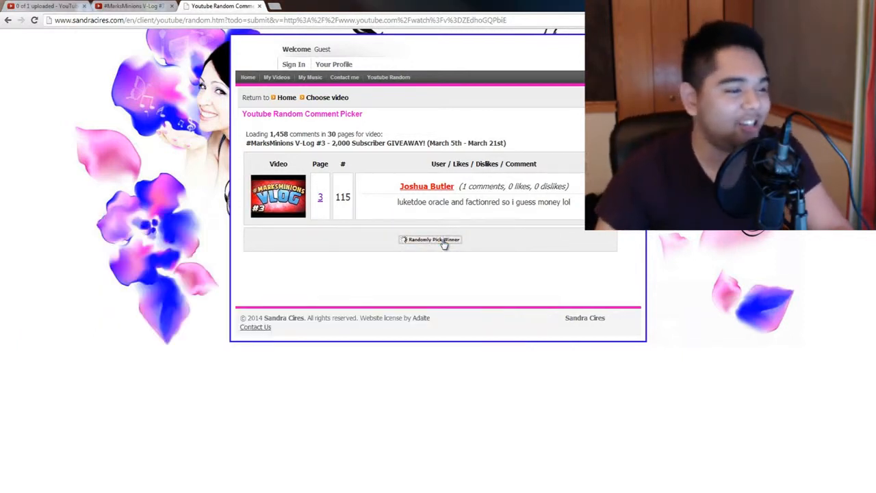
left_click(430, 240)
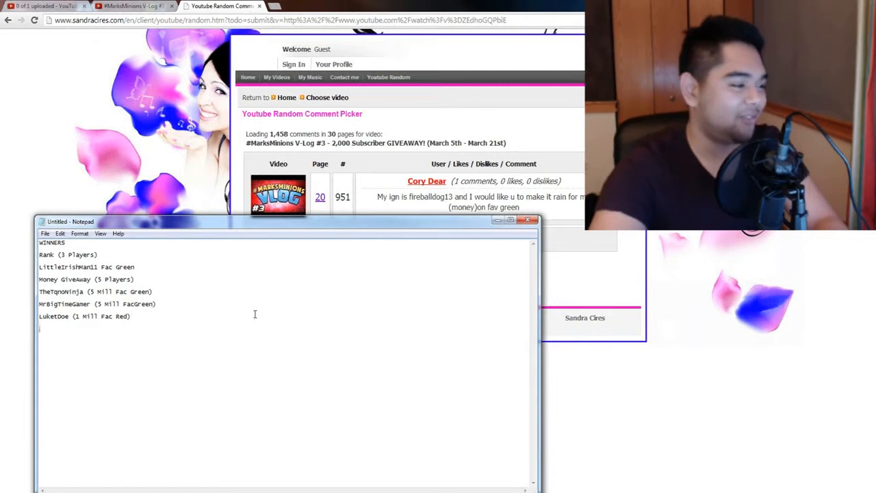
type("FireBallDog13 (5 Mill Fac Green")
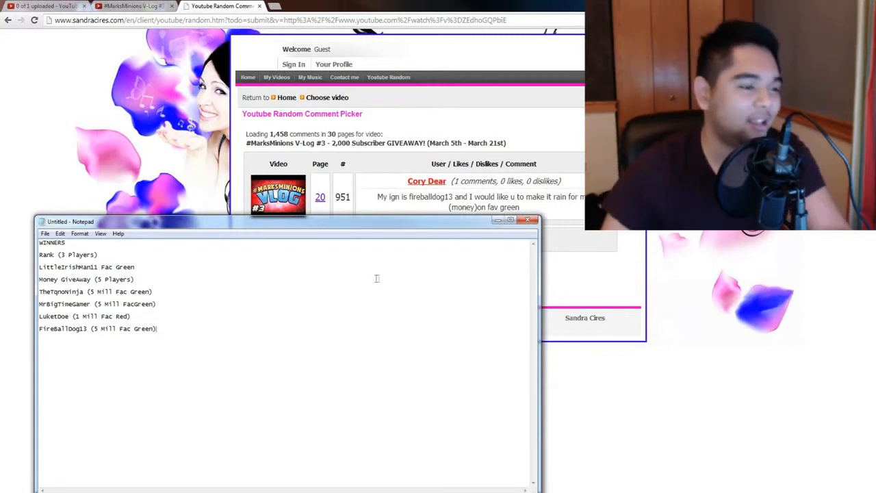
mouse_move(349, 227)
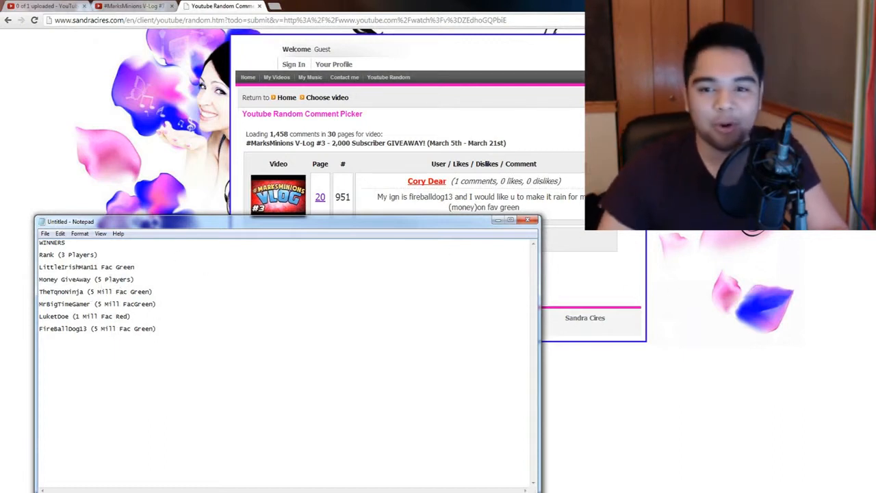
left_click(528, 220)
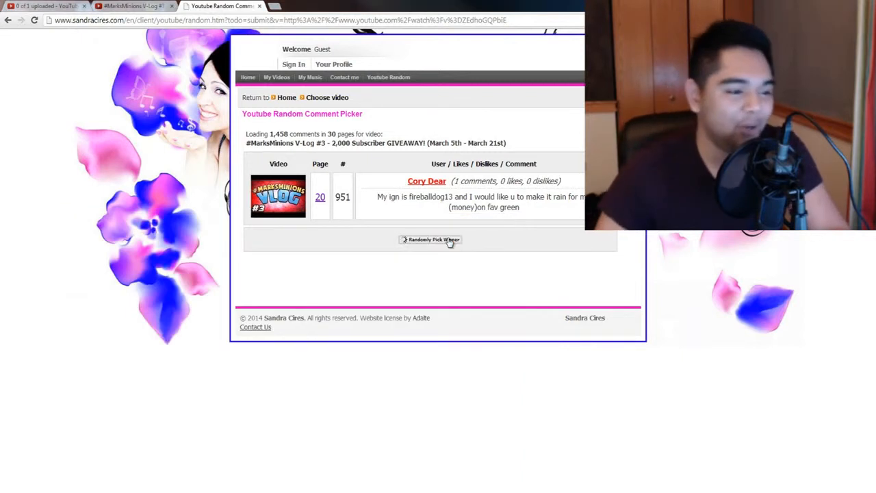
left_click(430, 238)
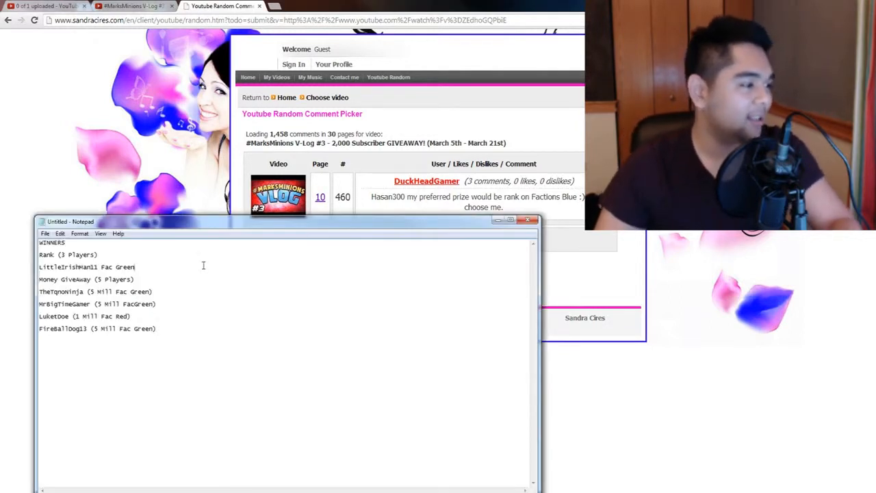
key("Enter")
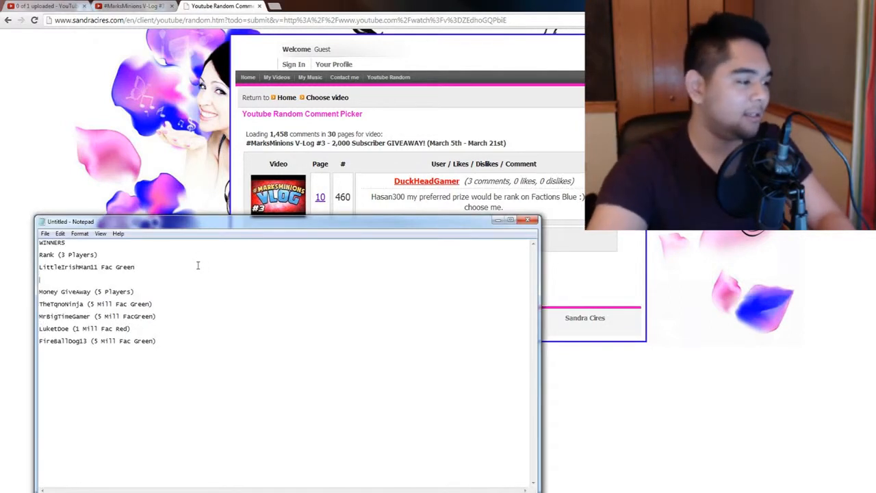
type("Hasan300")
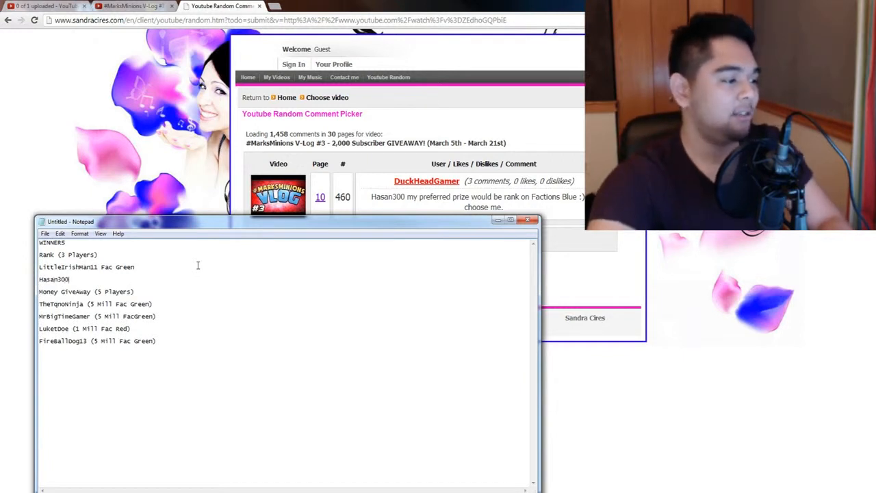
type("Fac B")
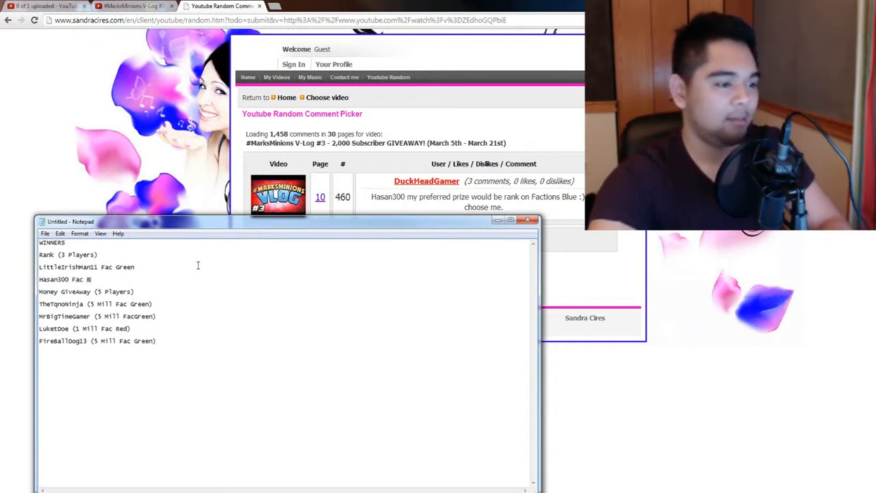
type("lue")
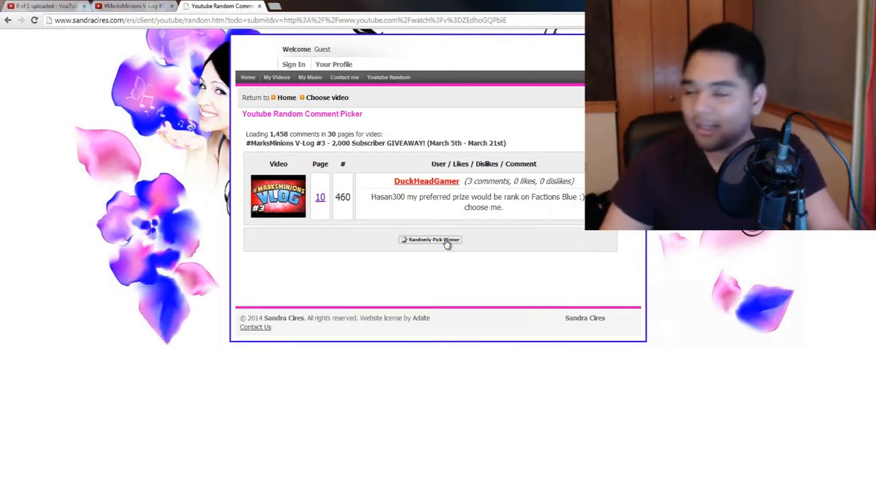
Step: Draw two comments, keeping the second as the next money winner
left_click(430, 240)
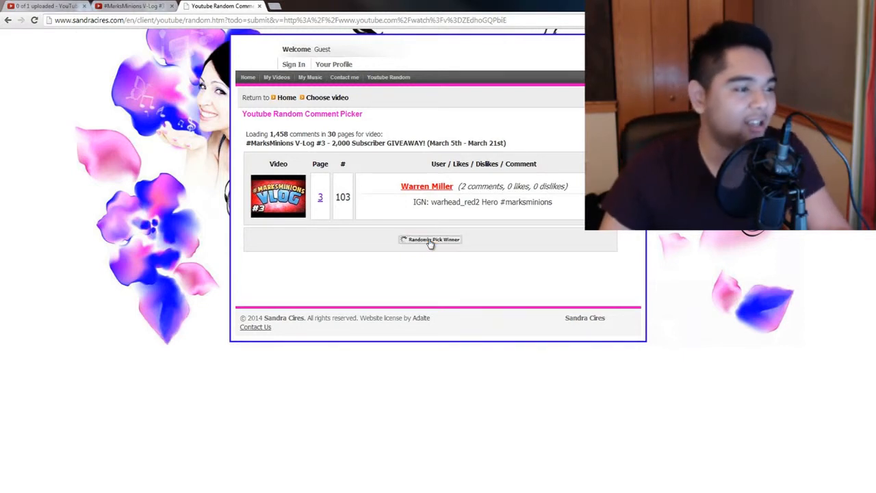
left_click(430, 238)
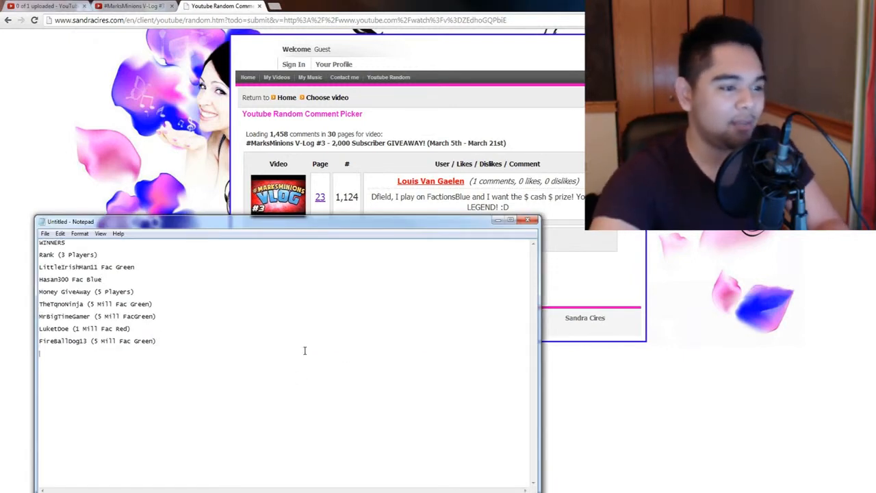
type("<")
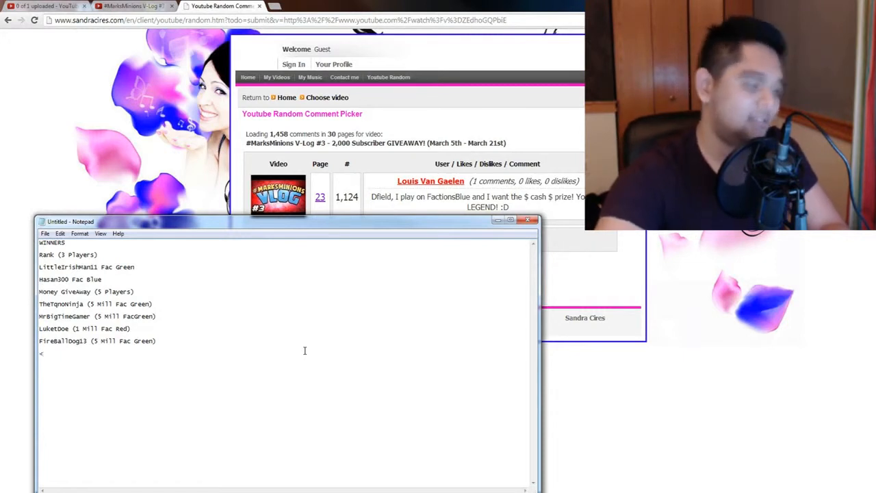
type("Louisvanb")
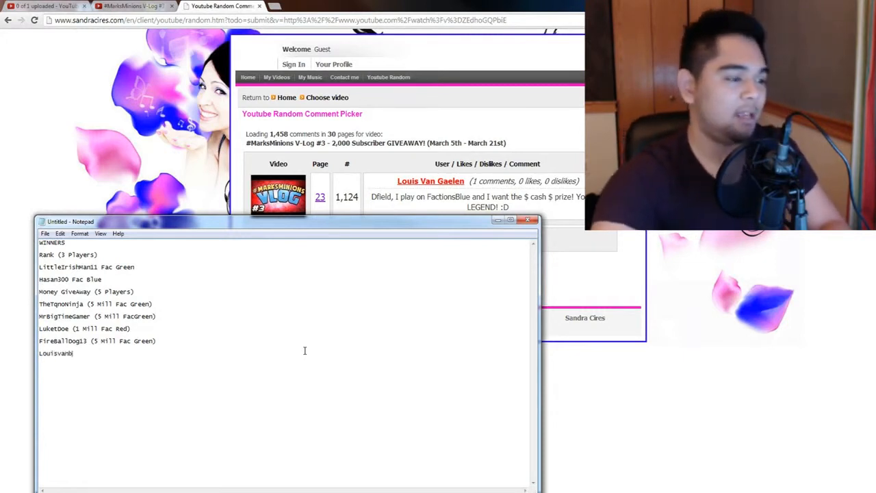
type("VanGael")
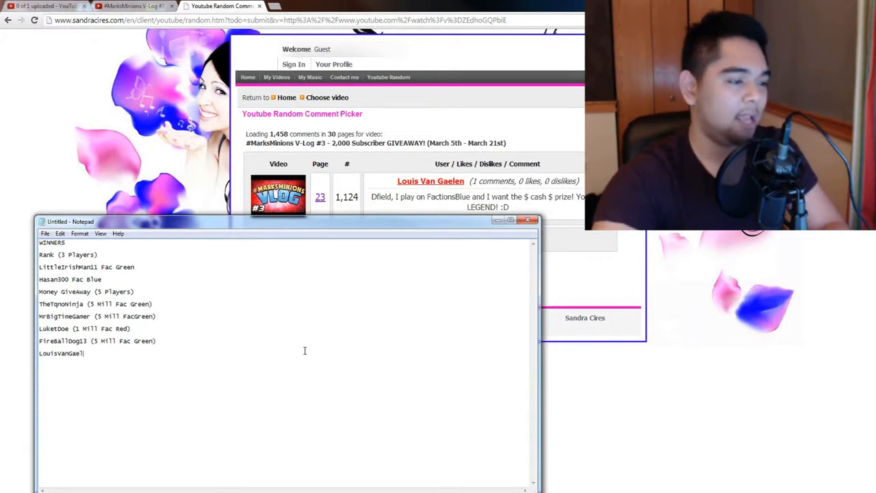
type("en ( 1")
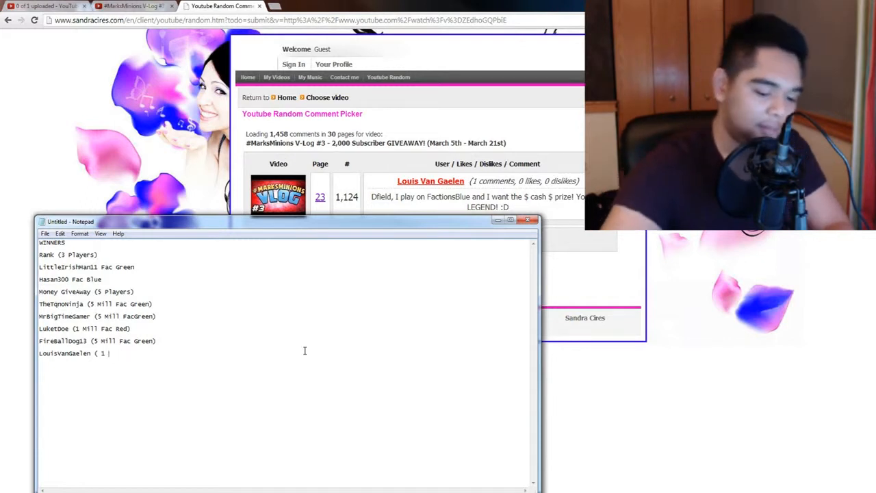
type("Mil fac Blue)")
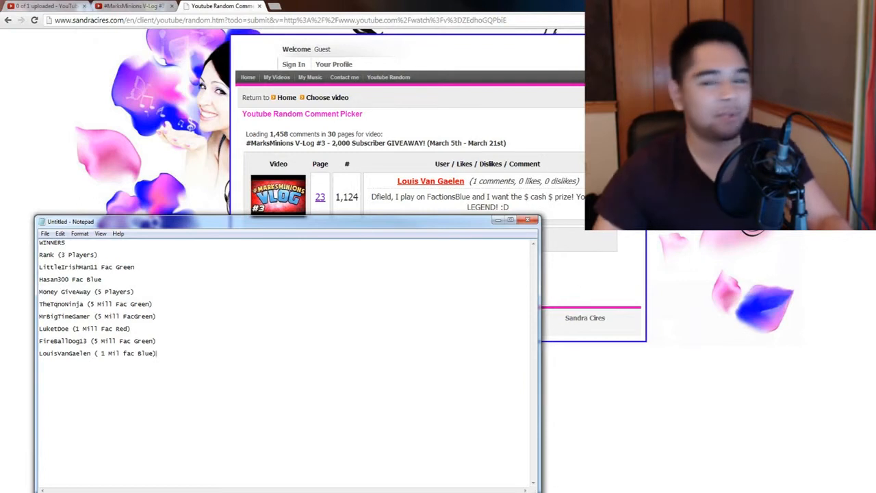
left_click(526, 220)
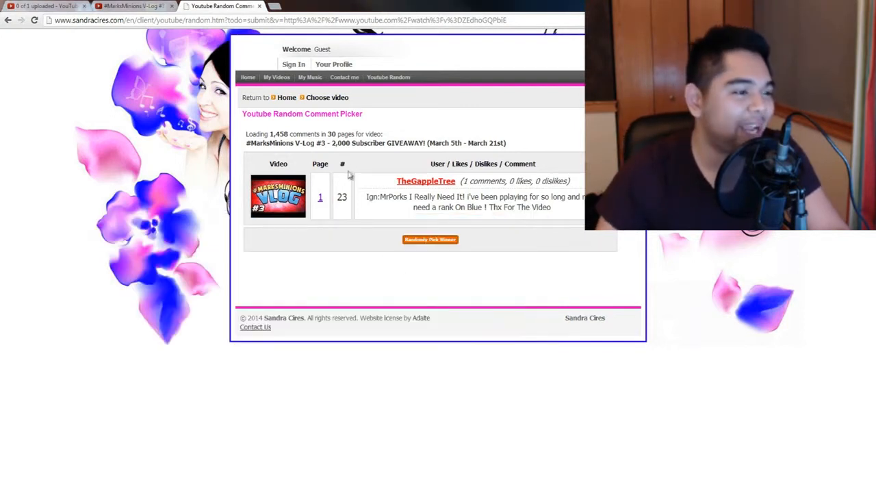
mouse_move(397, 223)
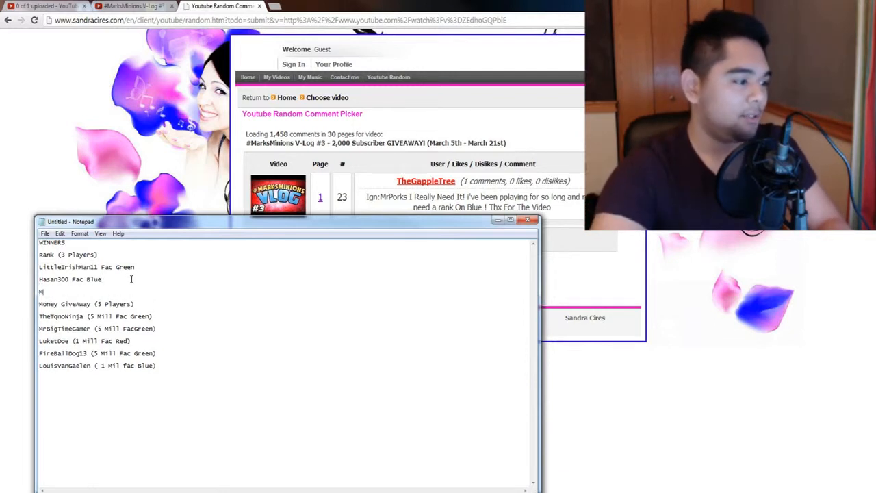
Step: Add MrPorks (Fac Blue) as the third rank winner in the Notepad list
type("rPorks (Fac")
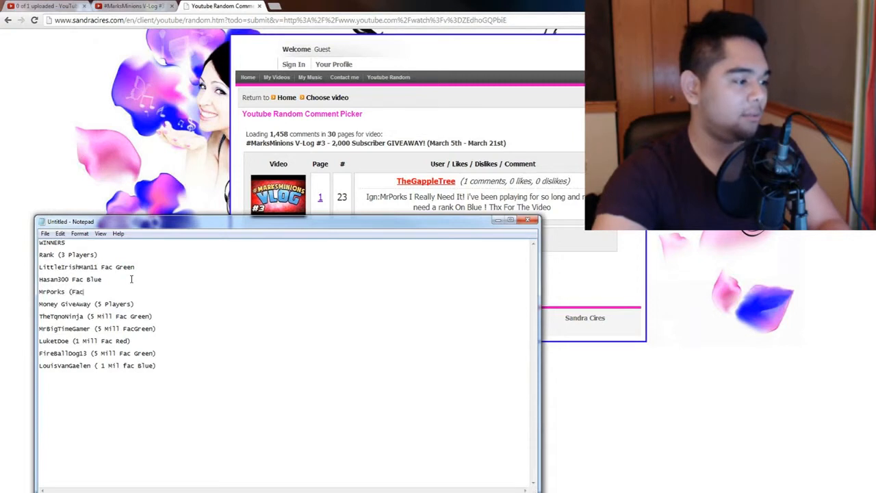
type("Blue")
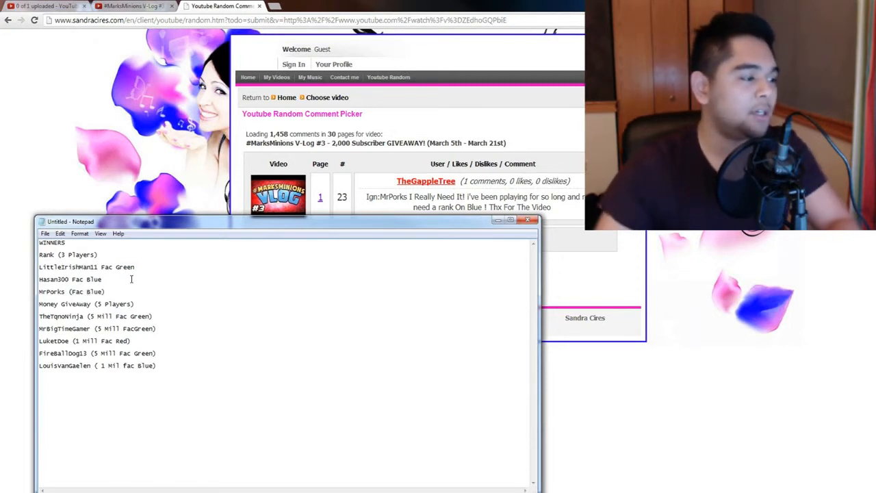